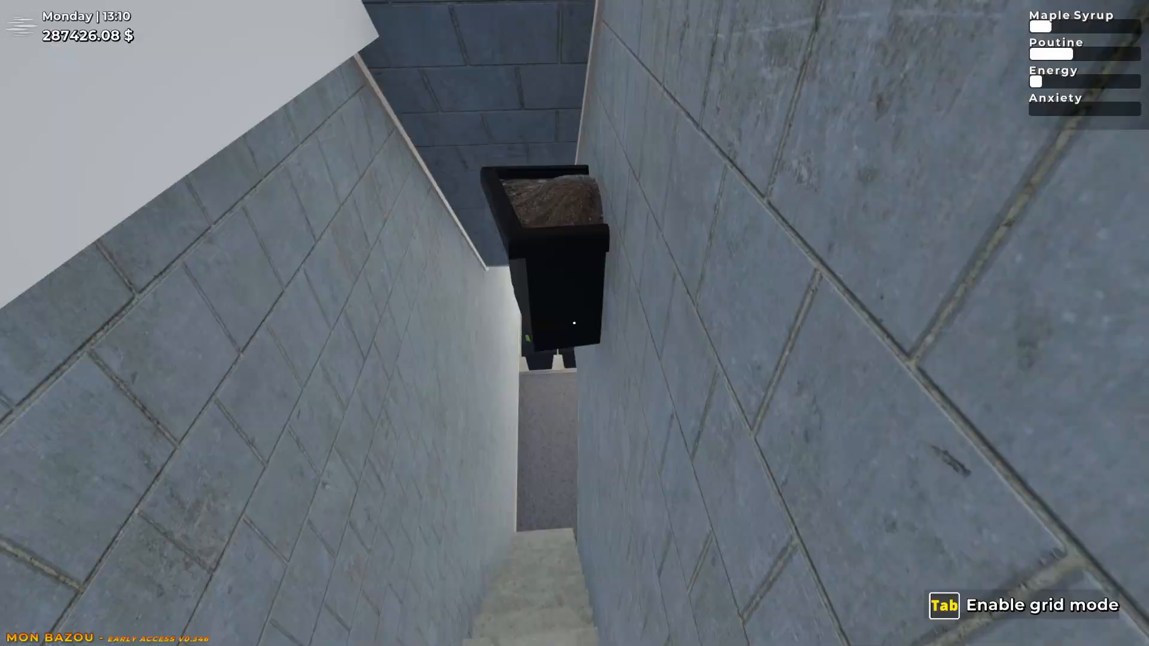
Carry the box down the stairwell into the basement grow room lined with potted plants
{"action": "key", "text": "Tab"}
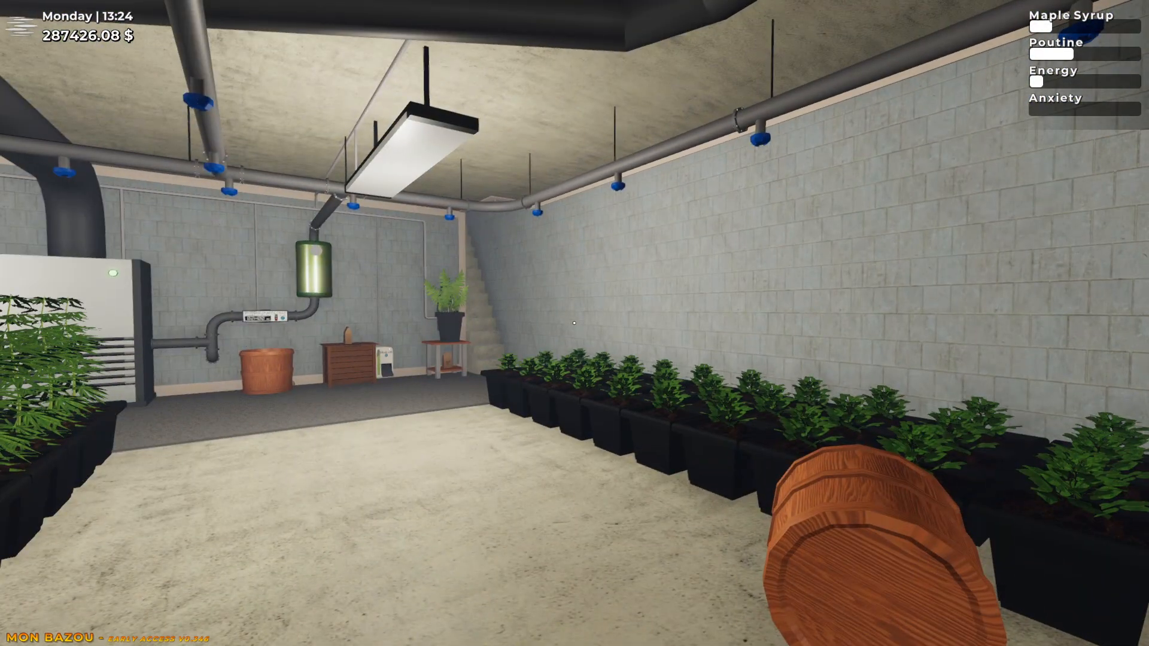
{"action": "mouse_move", "coordinate": [574, 323]}
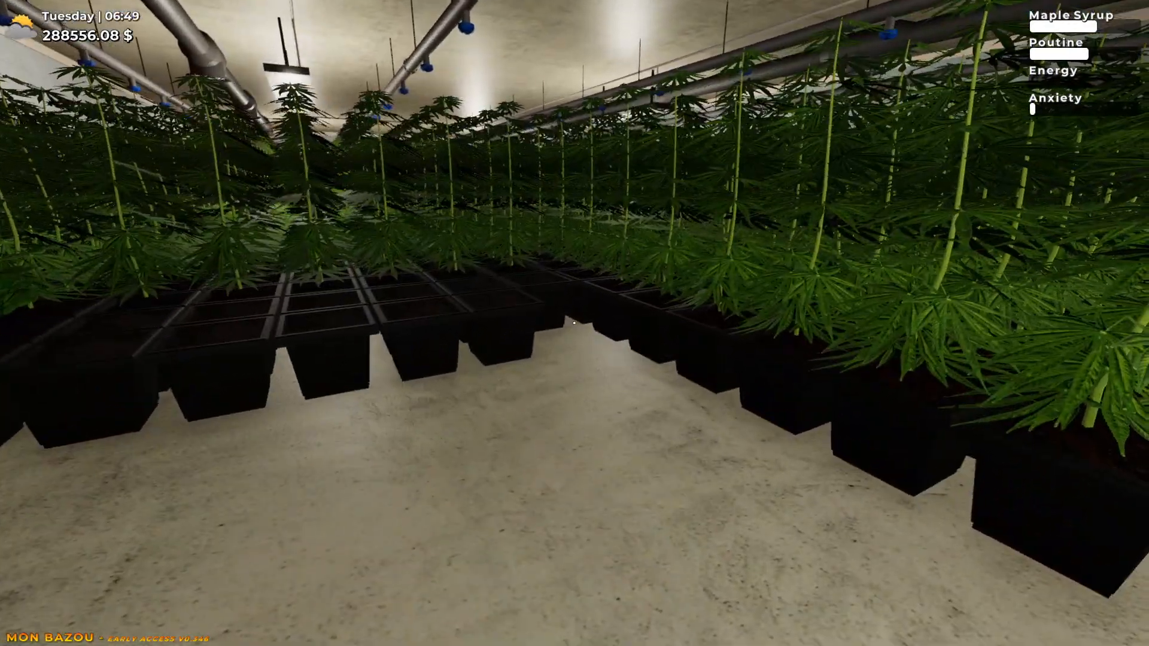
{"action": "mouse_move", "coordinate": [574, 323]}
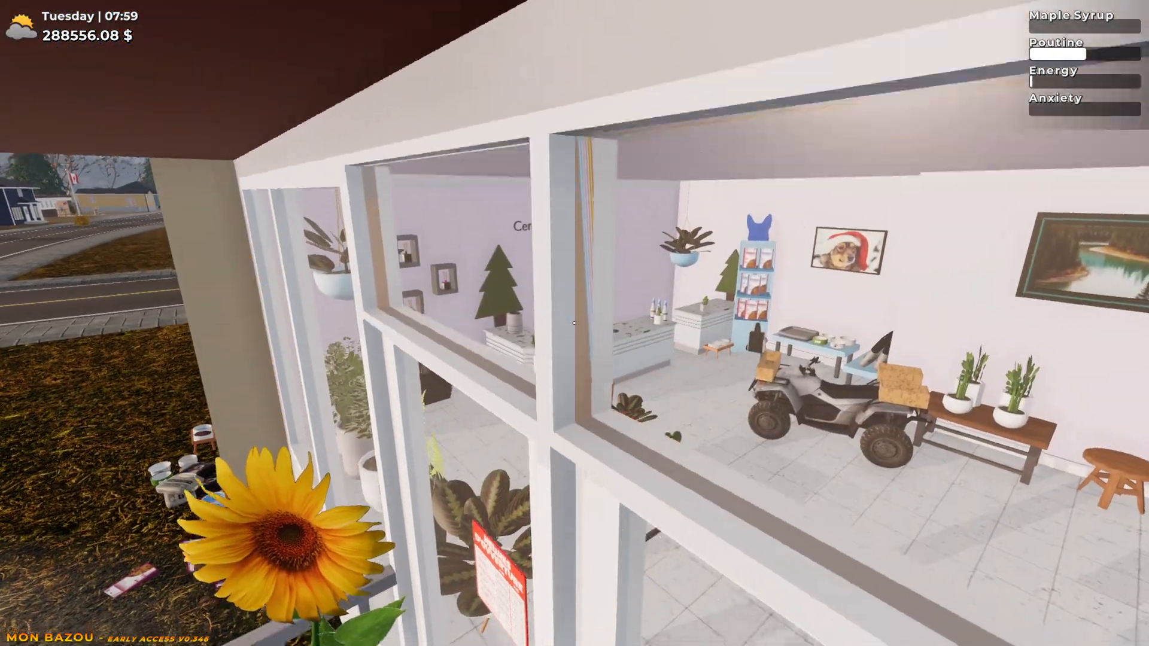
{"action": "mouse_move", "coordinate": [574, 323]}
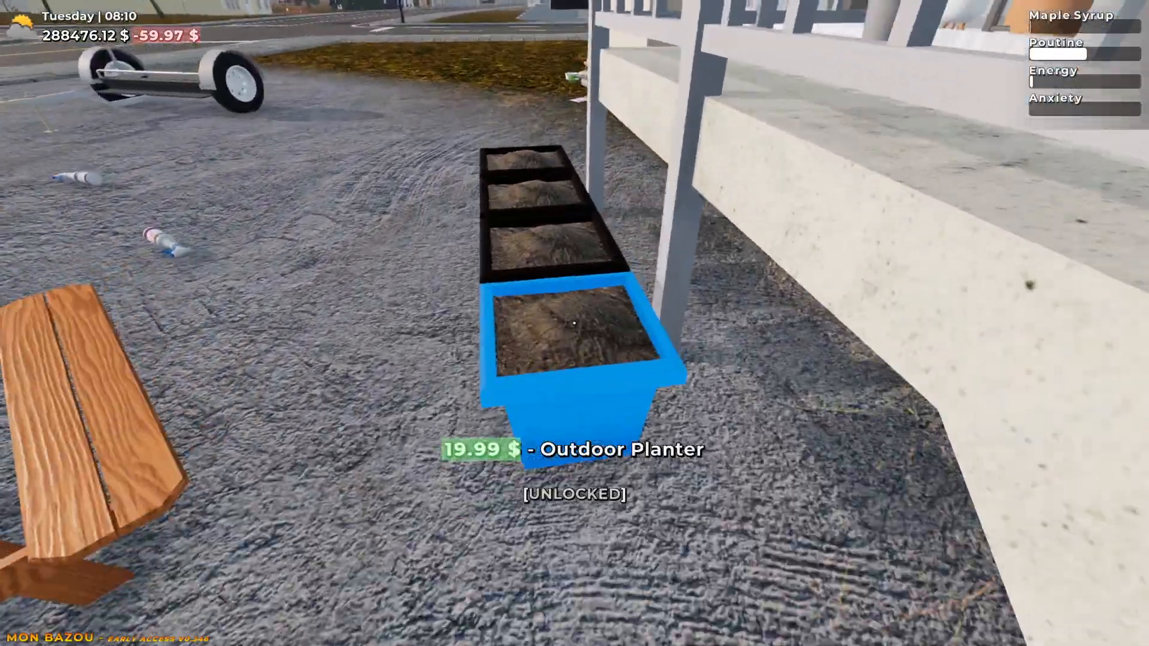
{"action": "left_click", "coordinate": [575, 323]}
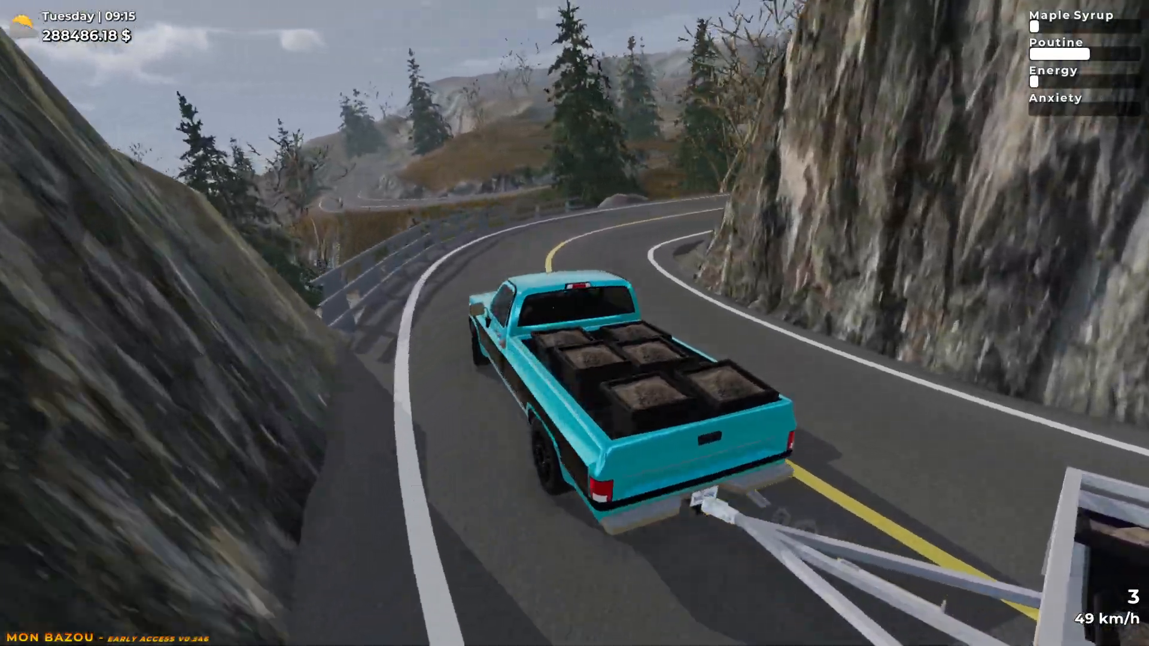
Drive the crate-loaded pickup along the coast road and stop beside the cabin lot
{"action": "key", "text": "w"}
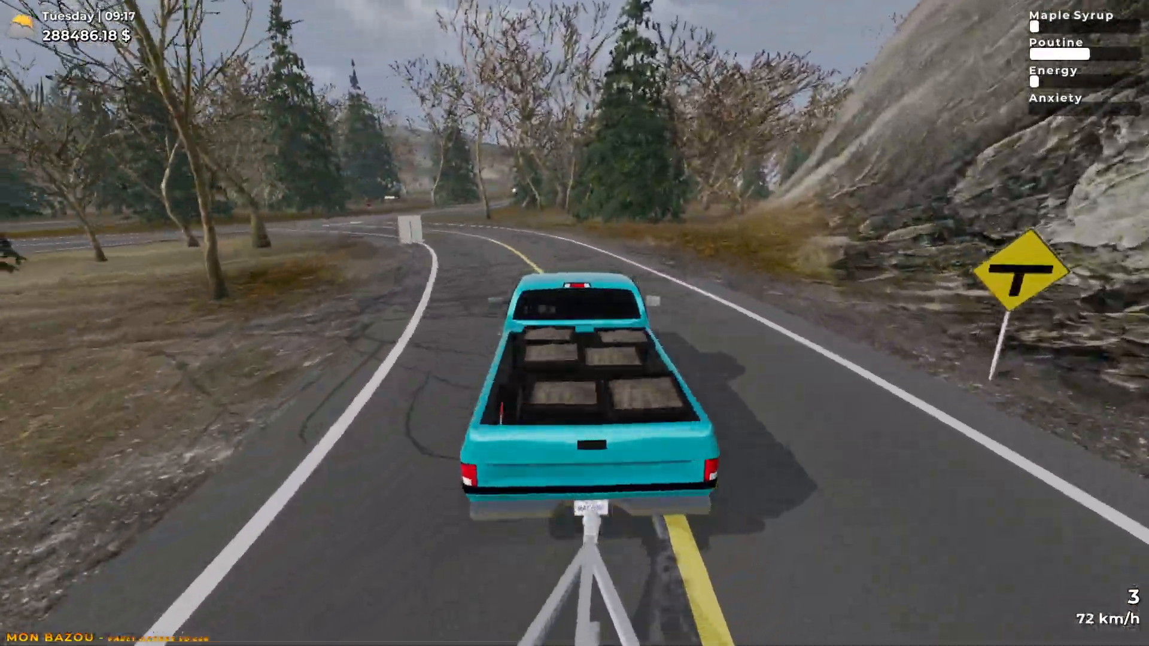
{"action": "key", "text": "w"}
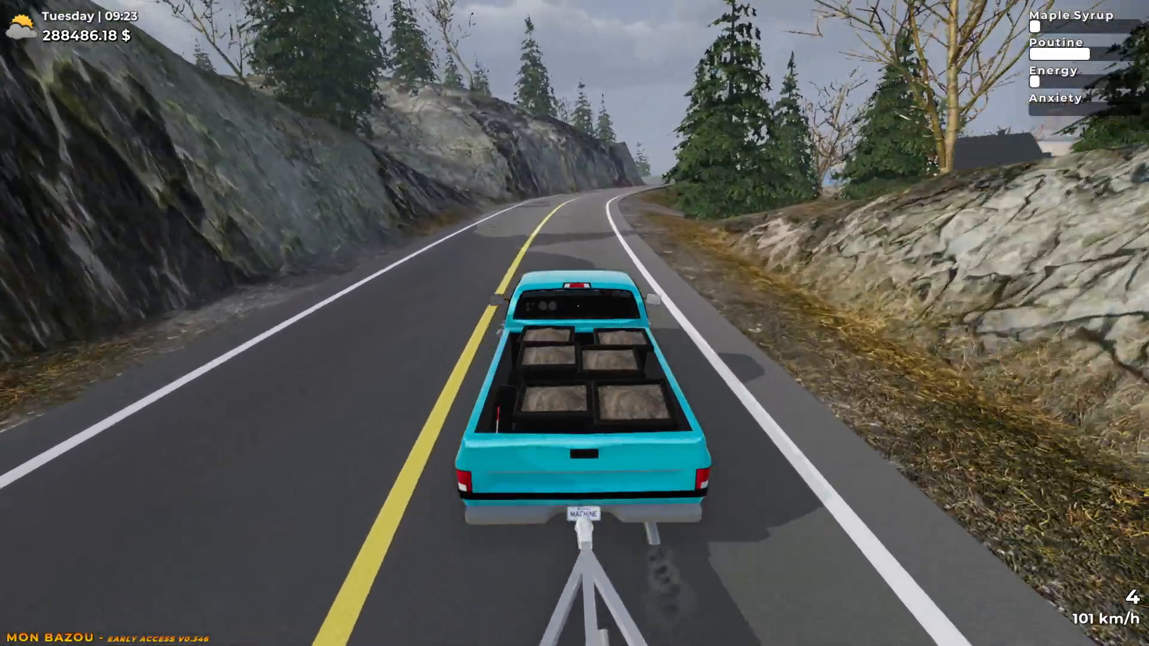
{"action": "key", "text": "w"}
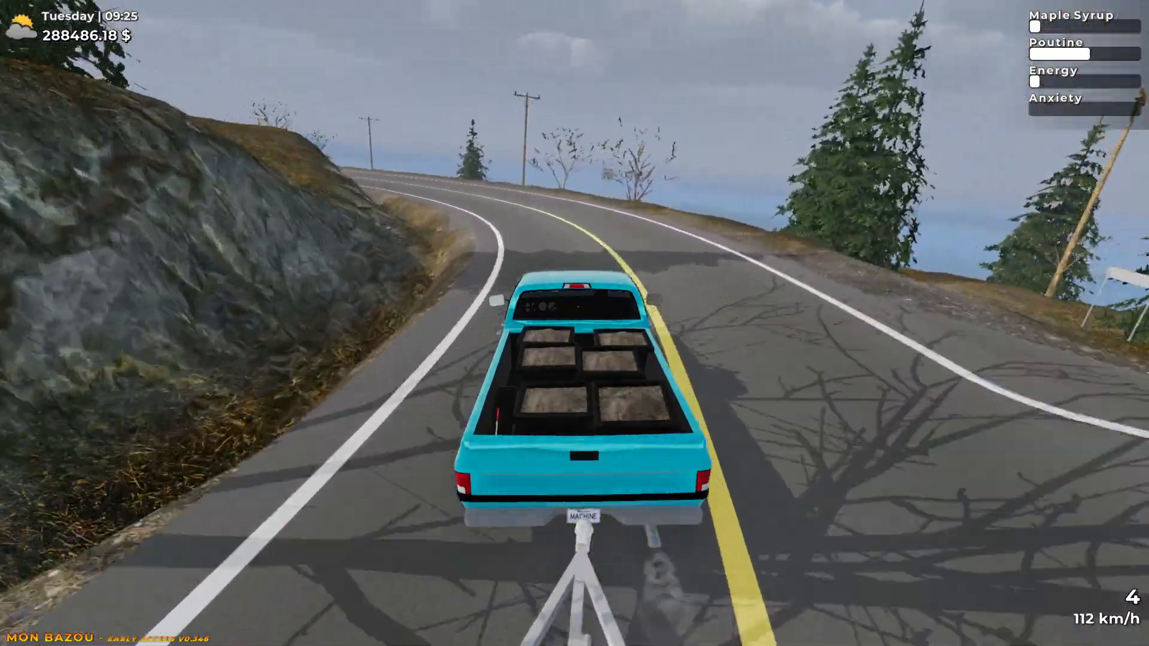
{"action": "key", "text": "w"}
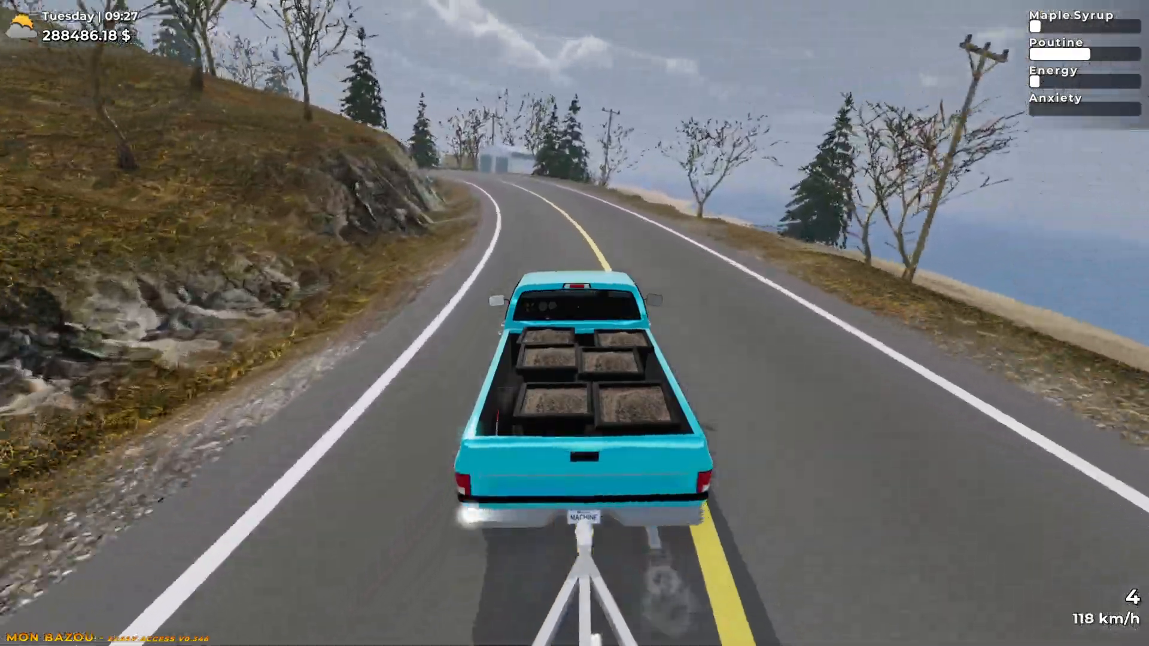
{"action": "key", "text": "w"}
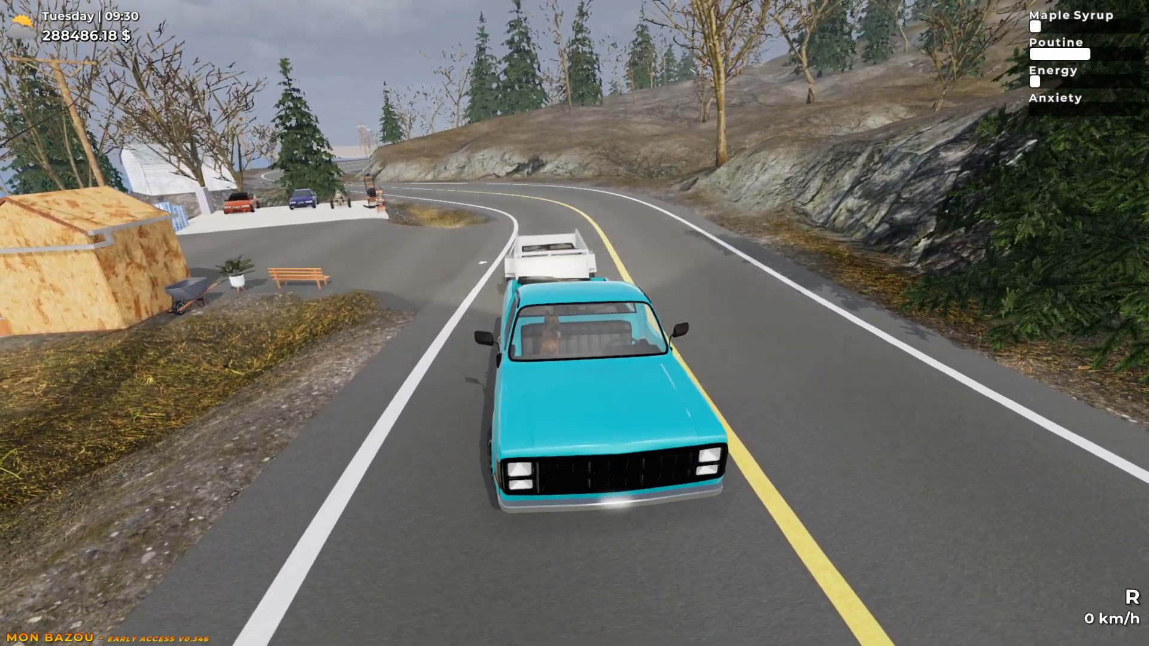
Leave the parked truck and carry an item into the dim building by the seaside lot
{"action": "key", "text": "w"}
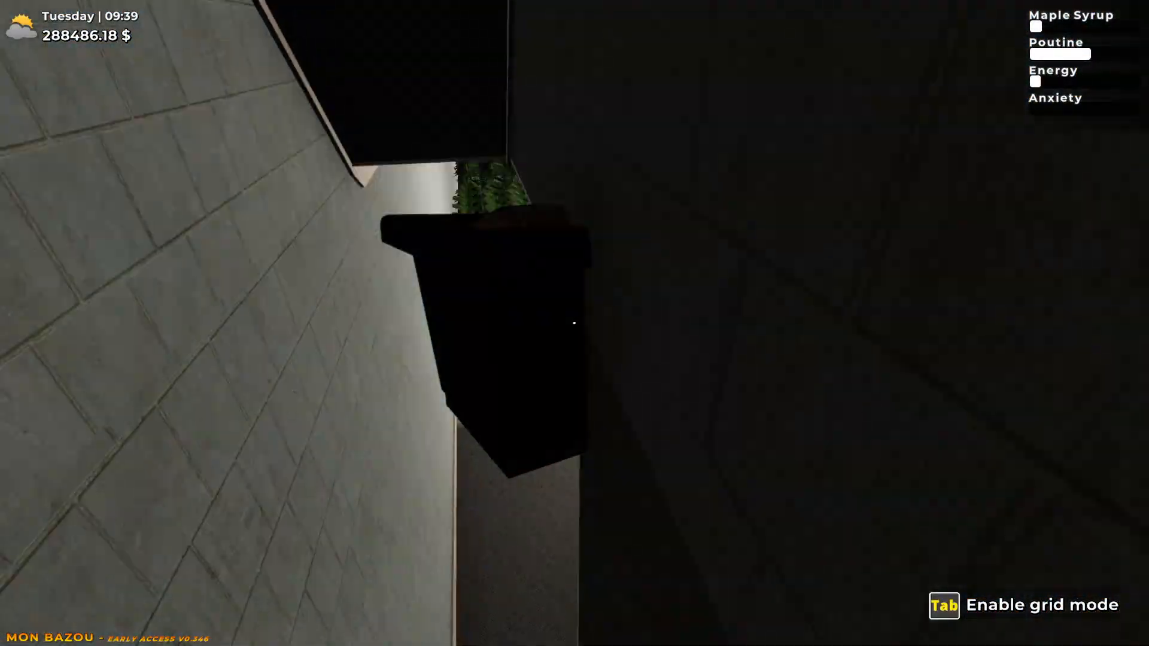
{"action": "key", "text": "Tab"}
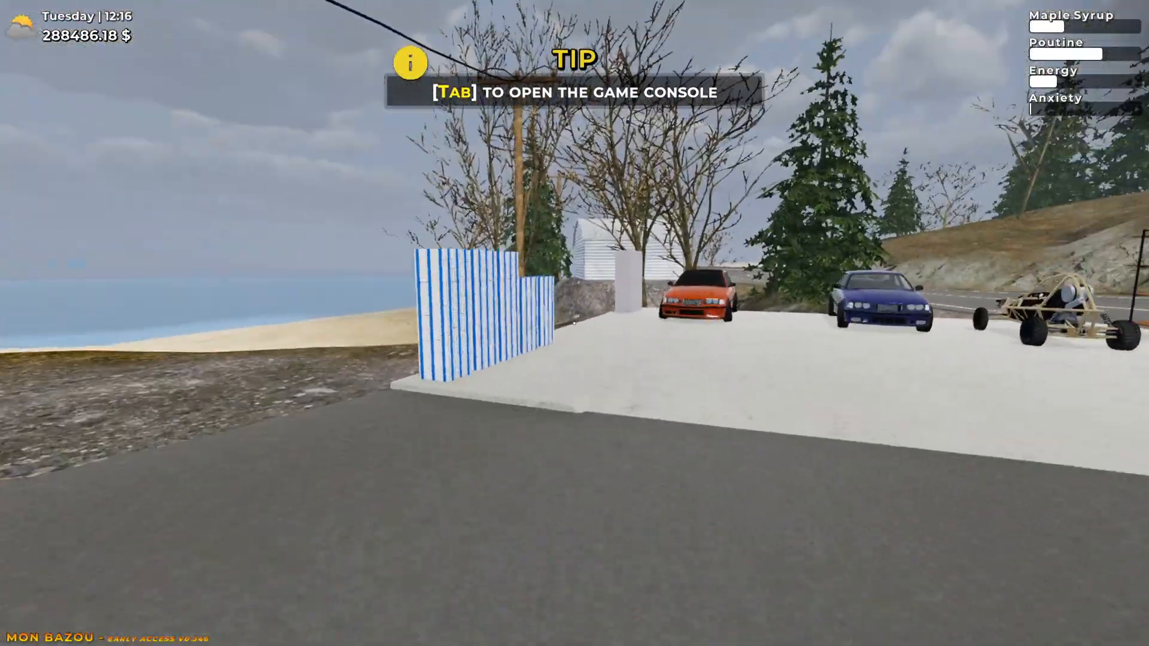
Stack additional blue-striped packs into a second taller pile beside the lot and return to the cabin
{"action": "key", "text": "Tab"}
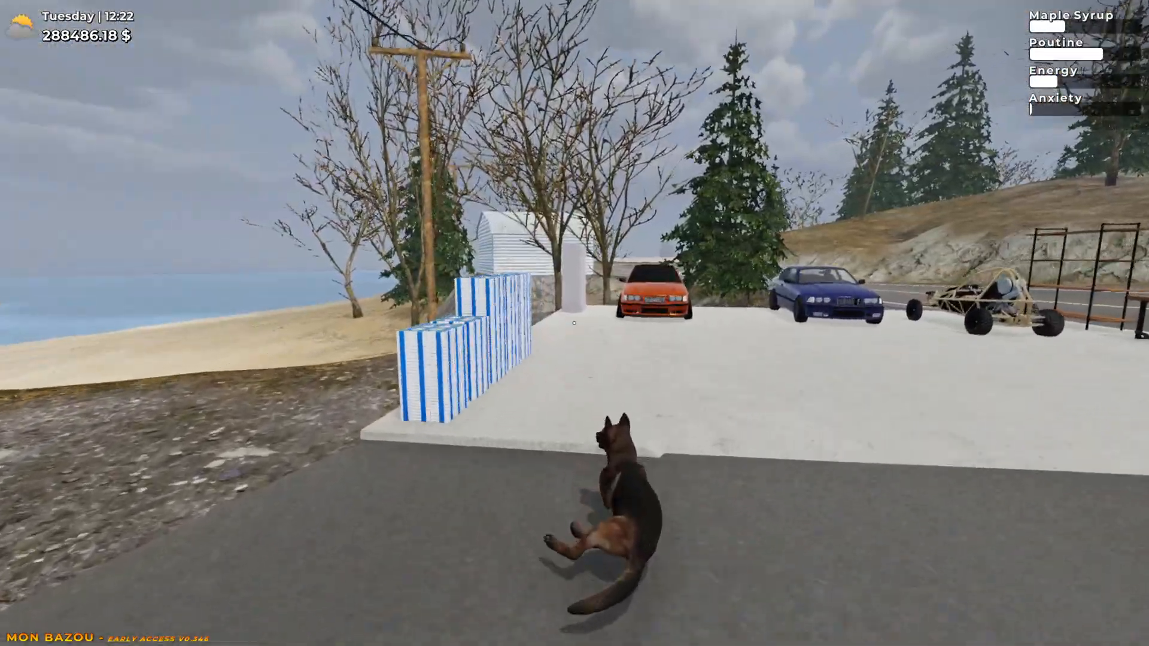
{"action": "key", "text": "Tab"}
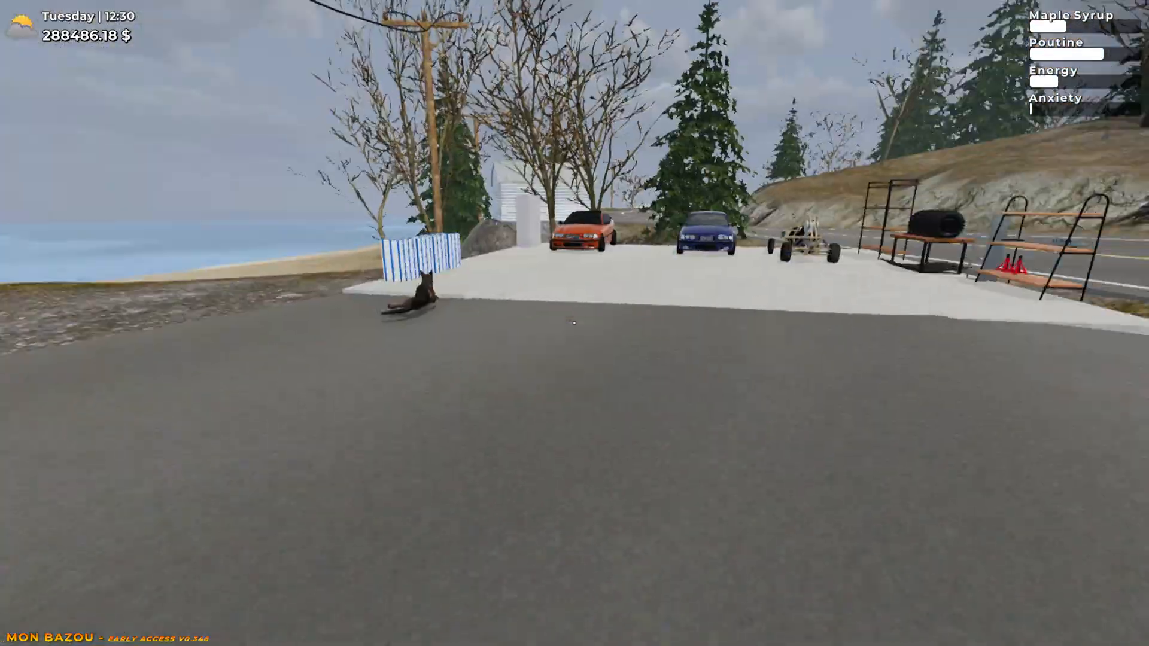
{"action": "key", "text": "Tab"}
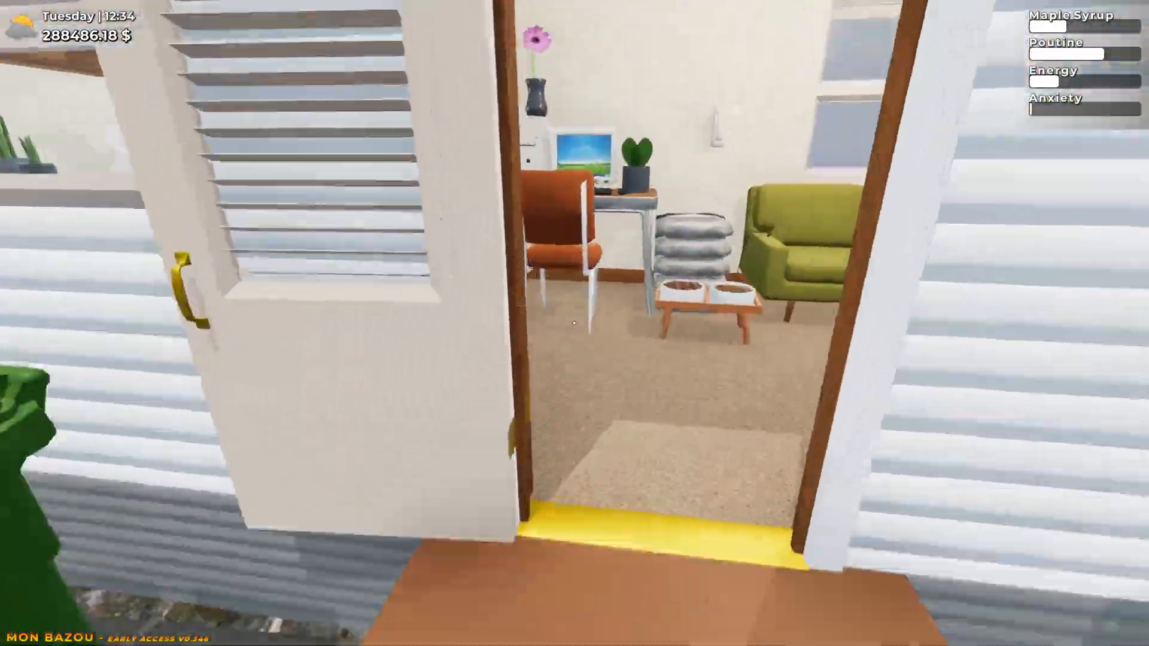
{"action": "mouse_move", "coordinate": [574, 323]}
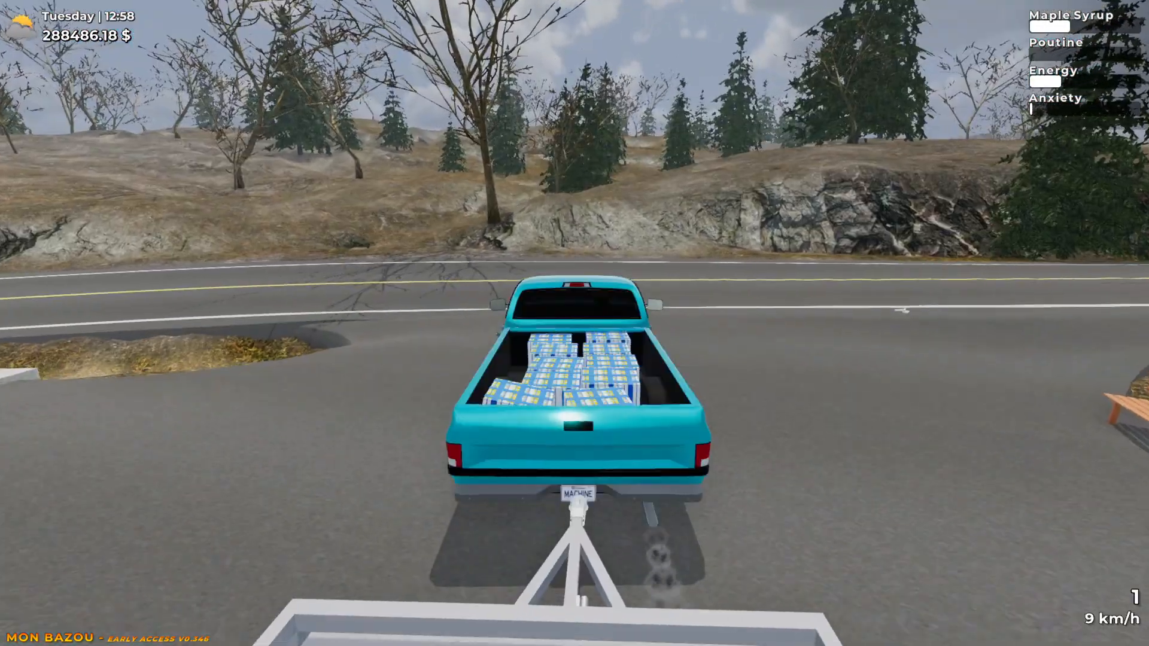
Load the blue-striped packs into the pickup bed and drive off along the coastal road
{"action": "key", "text": "w"}
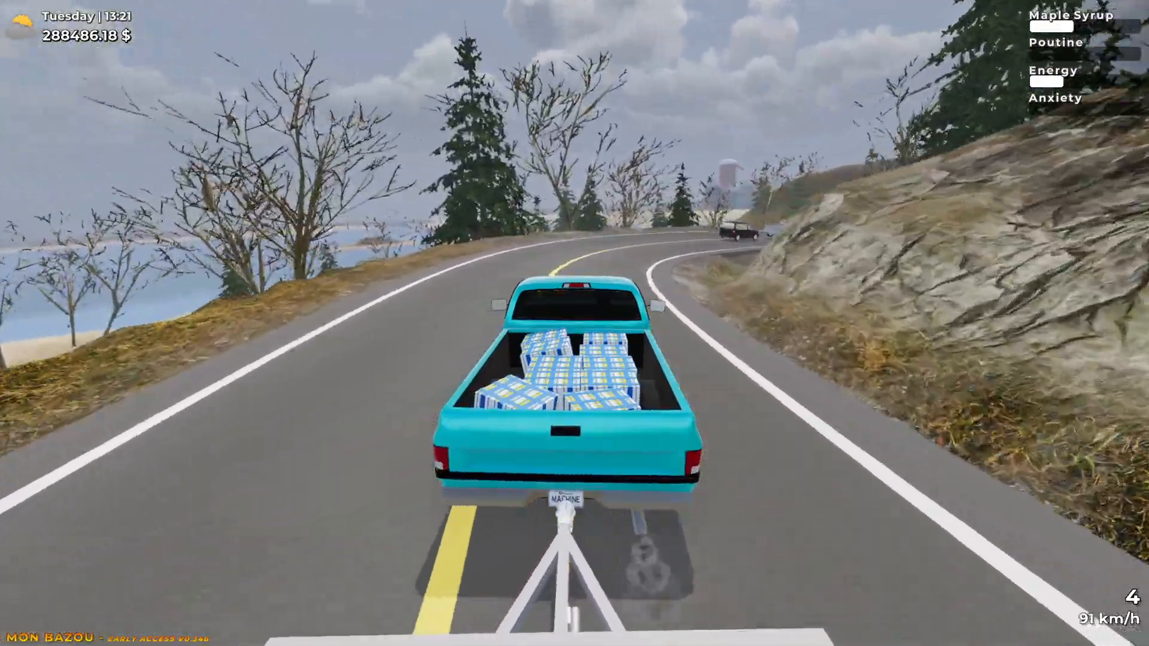
Haul the pack-loaded pickup down the highway and through town toward the hills
{"action": "key", "text": "w"}
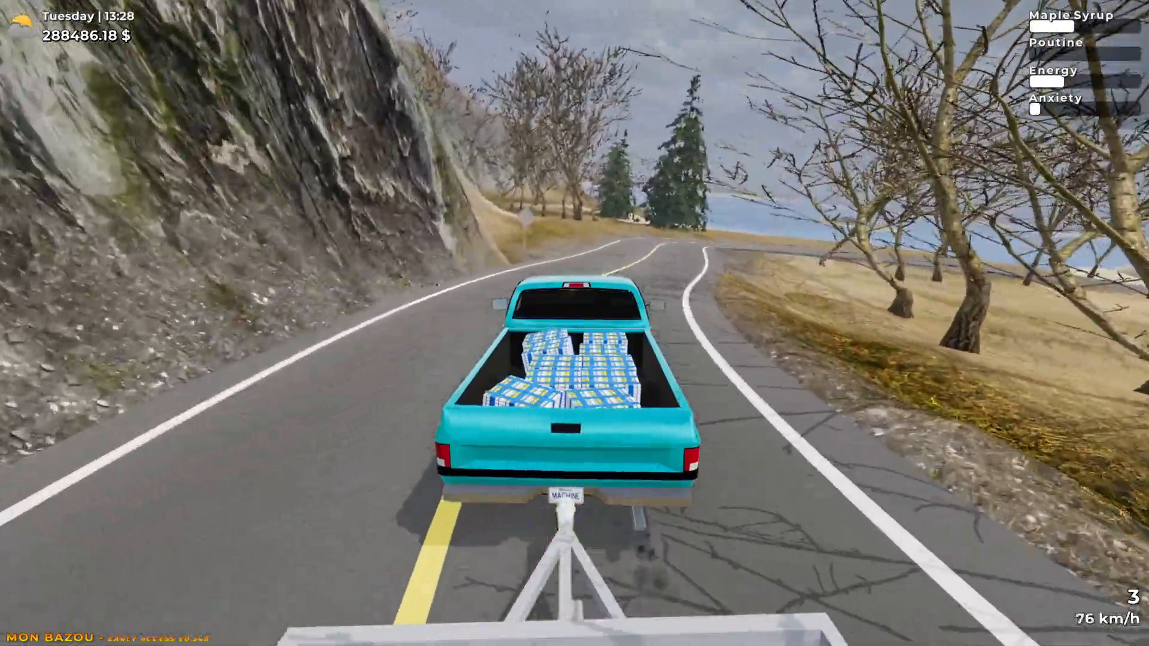
{"action": "key", "text": "w"}
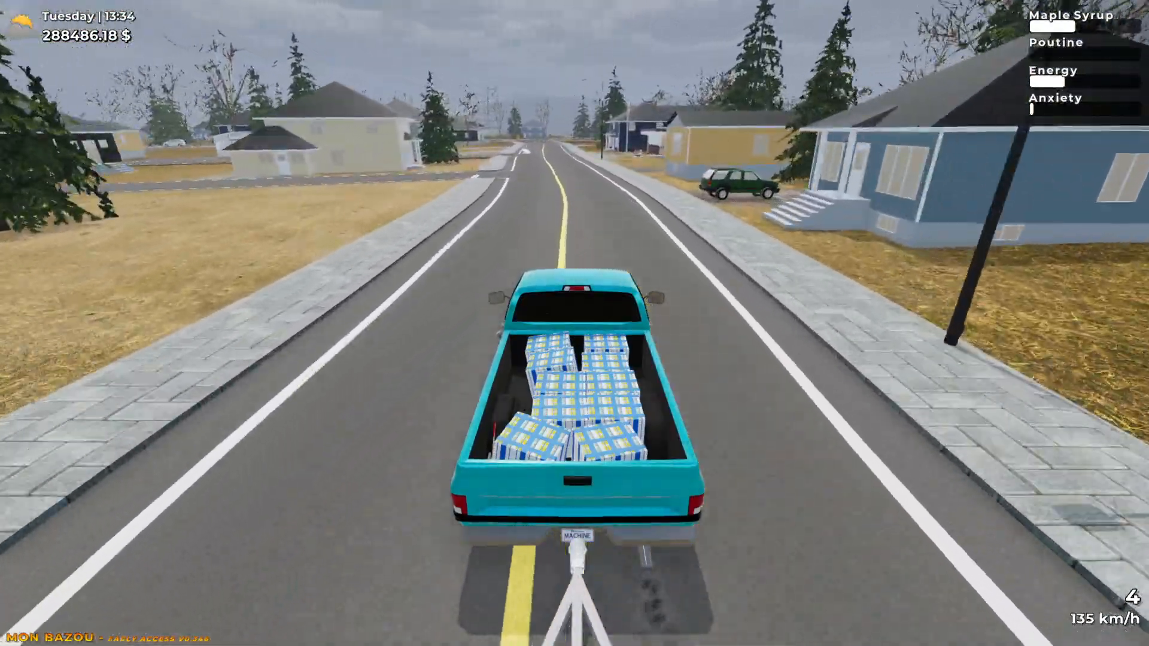
{"action": "key", "text": "w"}
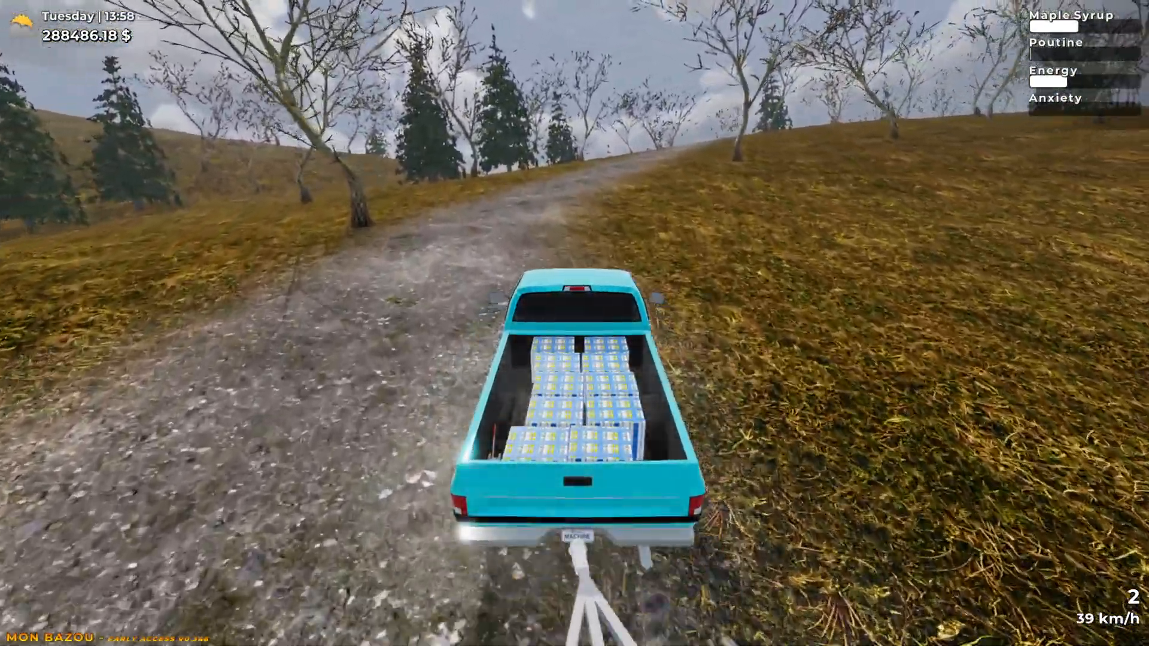
Drive the loaded pickup up the dirt track through the grassy hills toward the red barn
{"action": "key", "text": "w"}
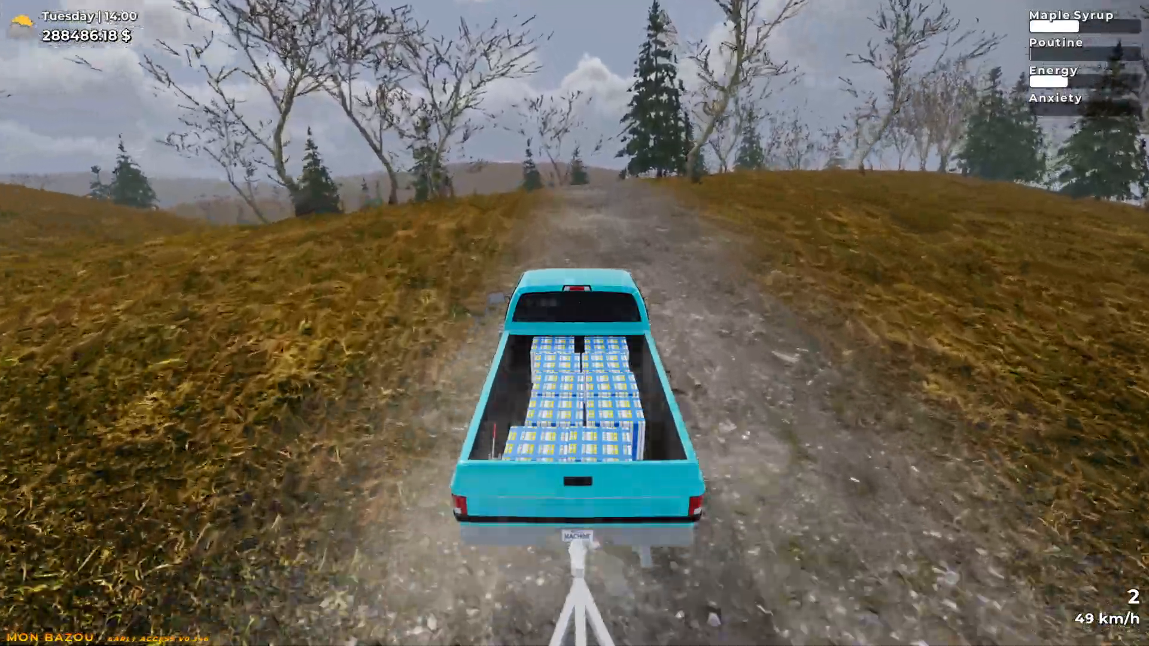
{"action": "key", "text": "w"}
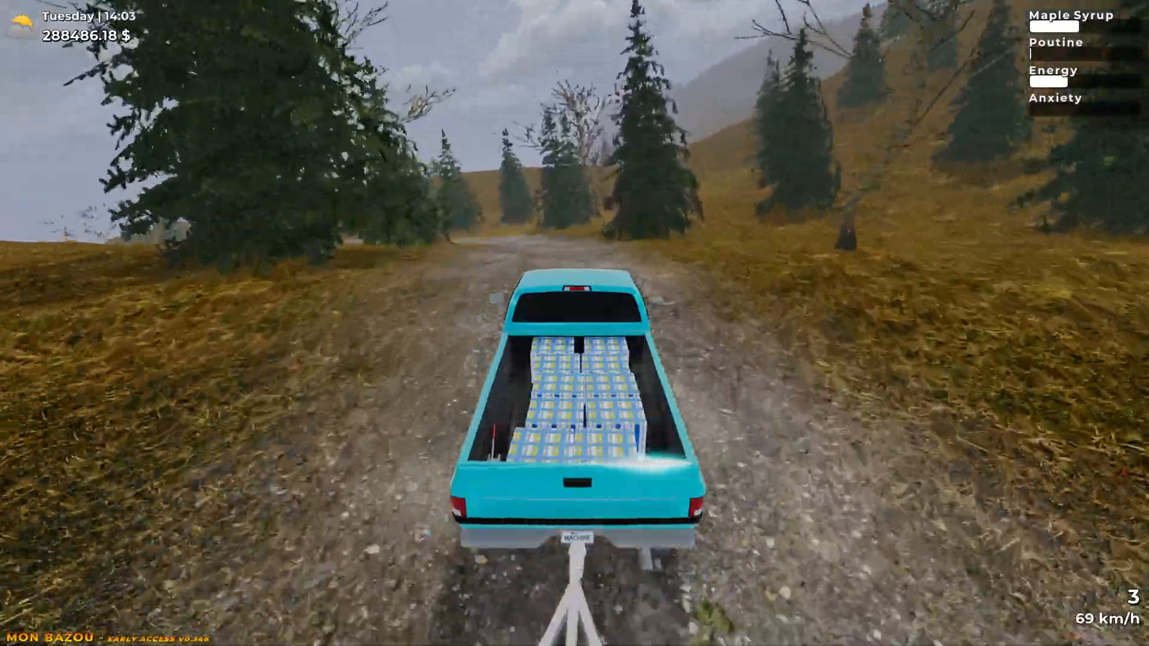
{"action": "key", "text": "w"}
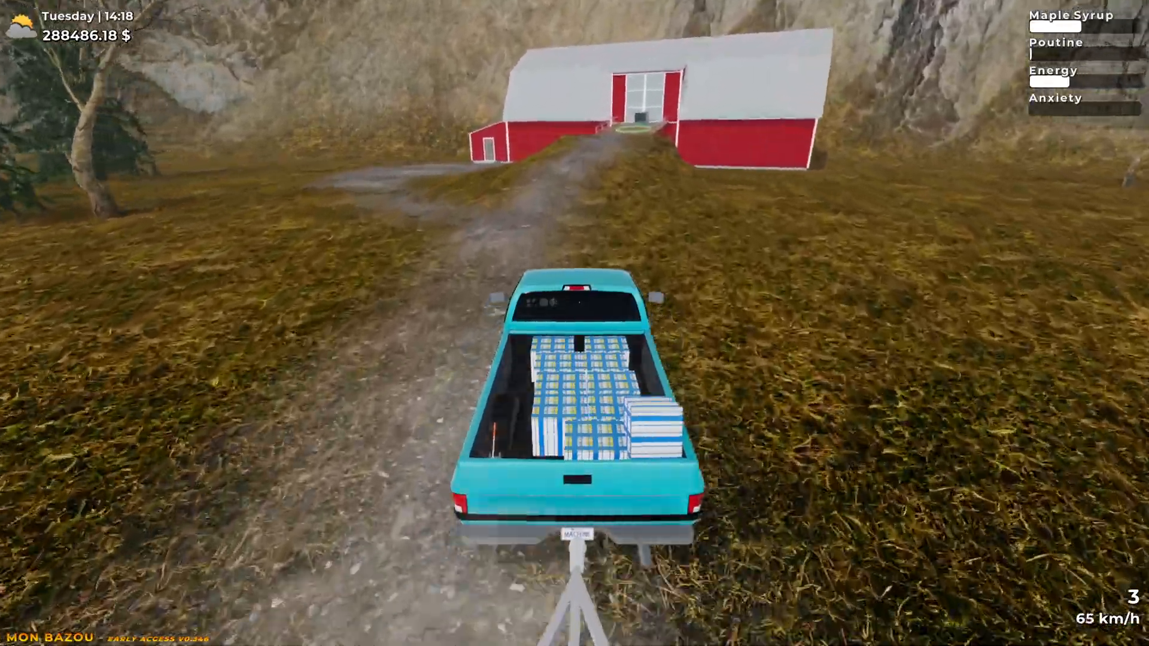
Pull the loaded pickup up to the red barn and sell the packs to Bobby for +695 $
{"action": "key", "text": "w"}
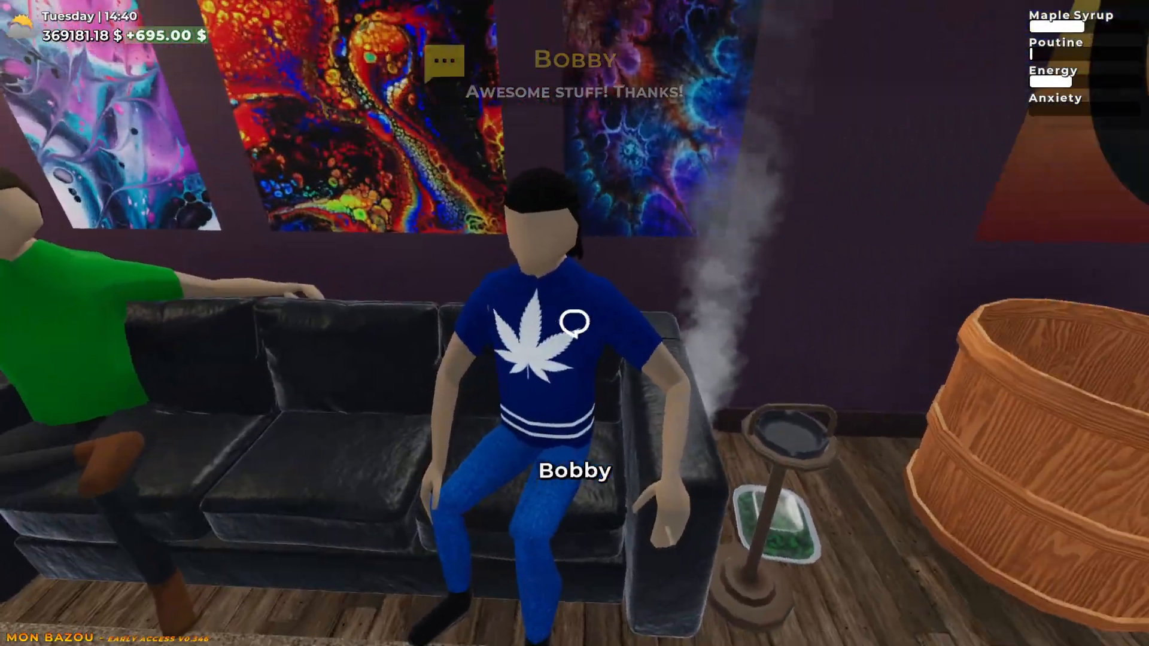
{"action": "mouse_move", "coordinate": [574, 323]}
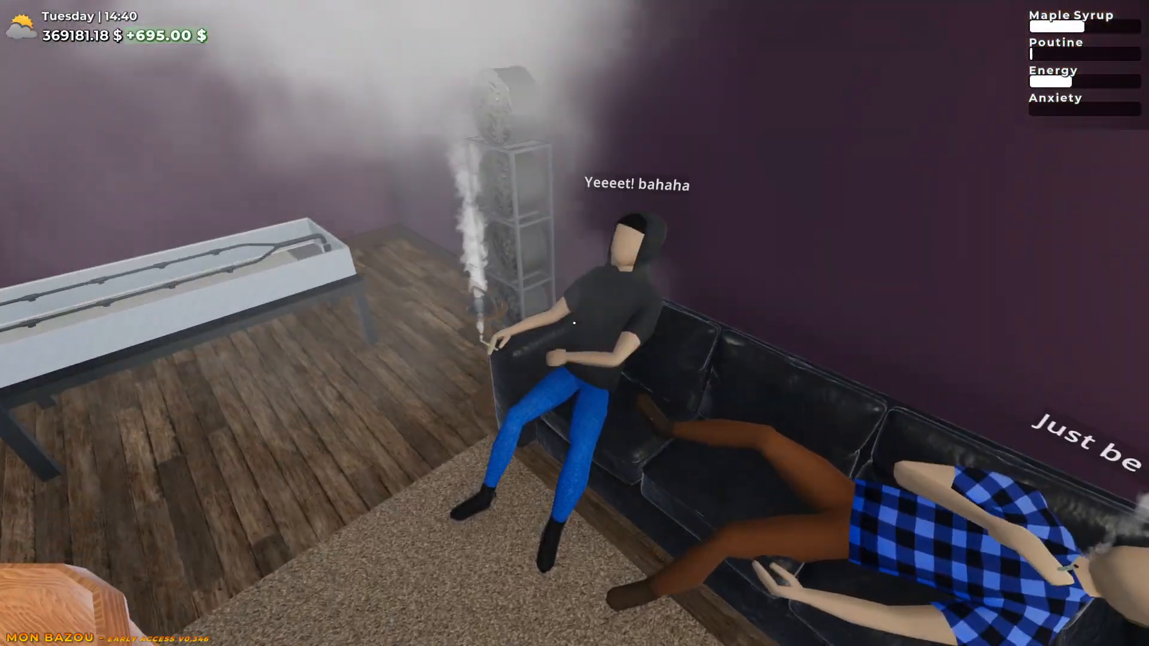